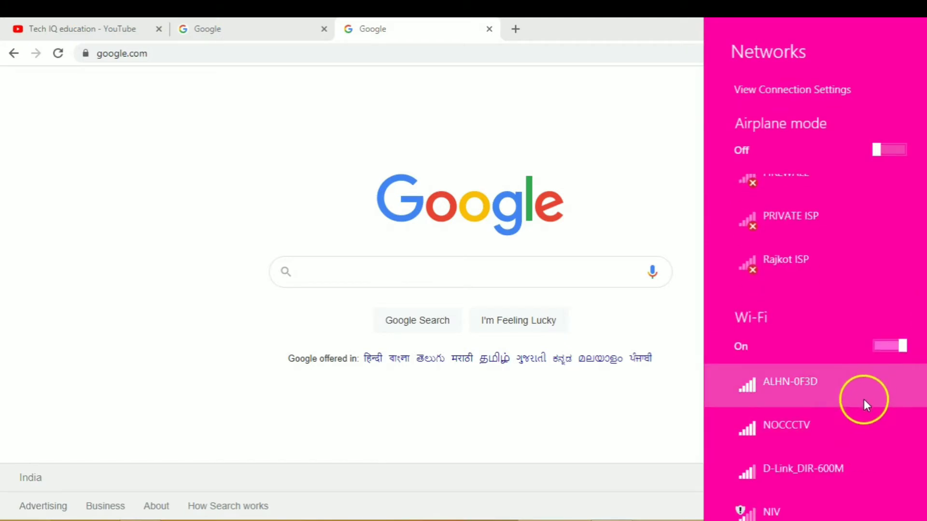
Start connecting to the ALHN-0F3D Wi-Fi network so it asks for the security key.
click(777, 382)
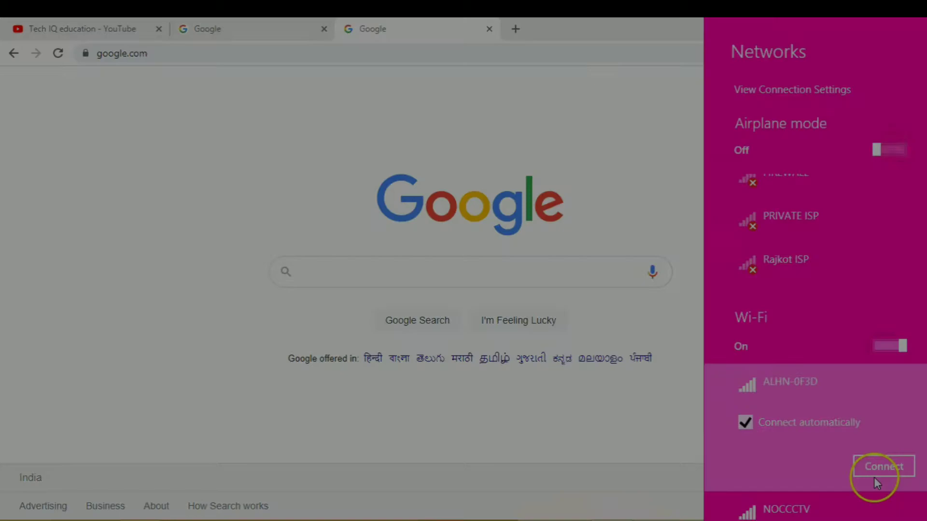
click(883, 466)
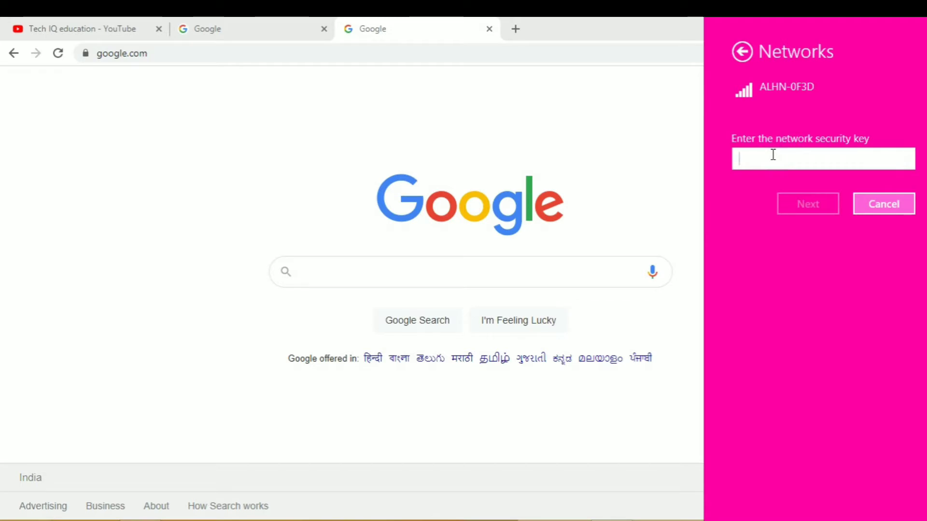
Enter the ALHN-0F3D security key and submit it to reach the device-discovery question.
text(•••)
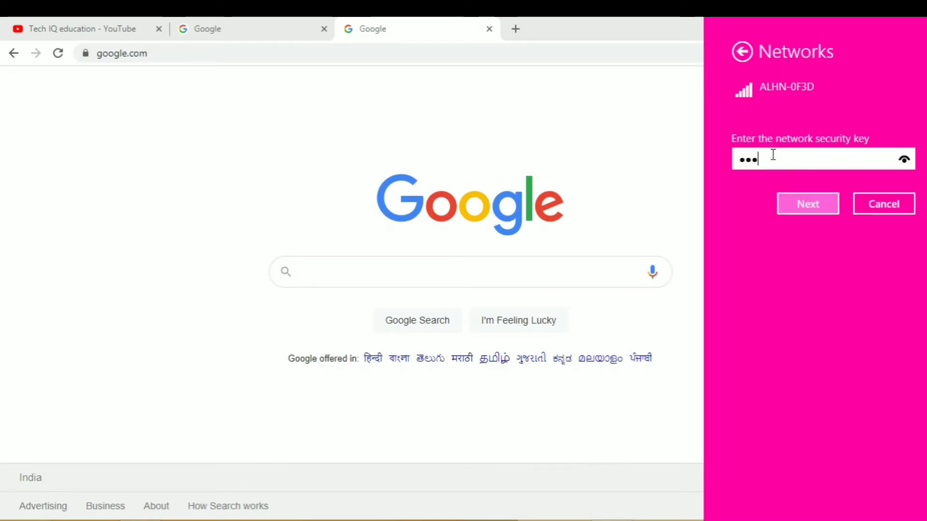
text(••)
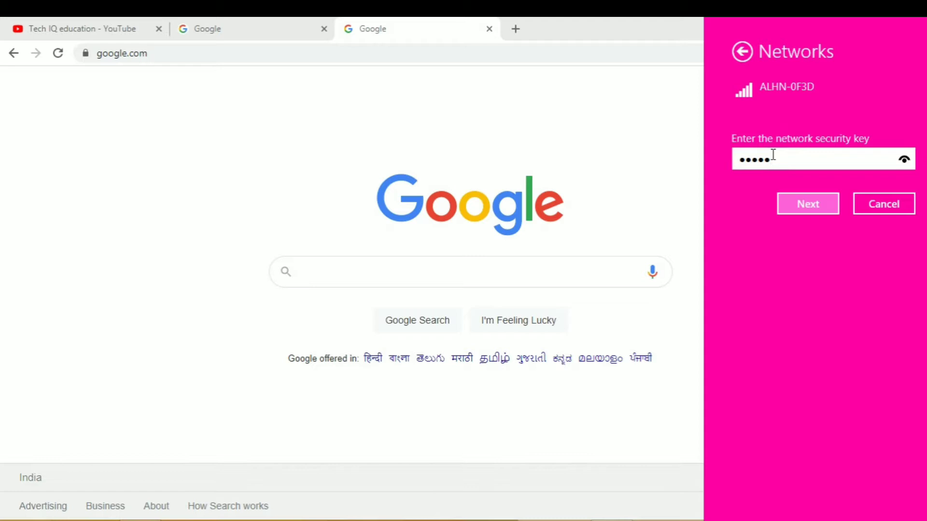
text(••)
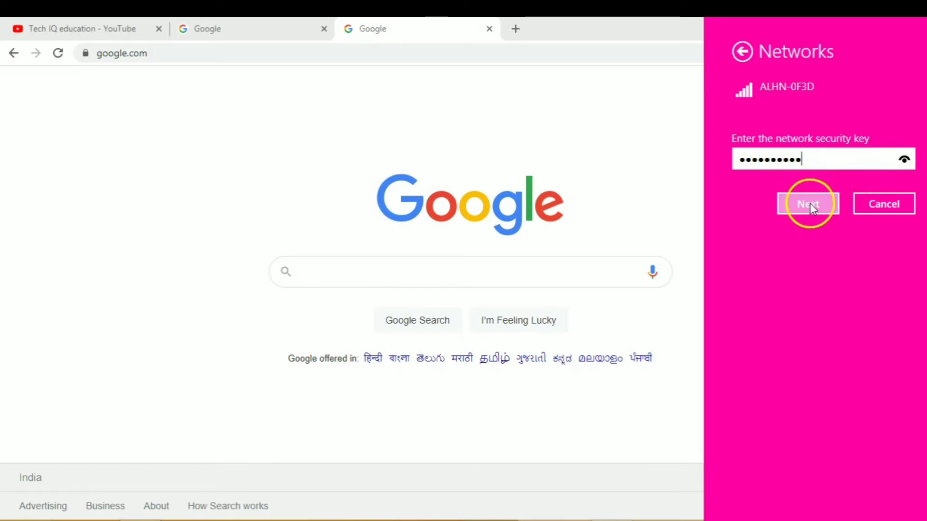
click(808, 203)
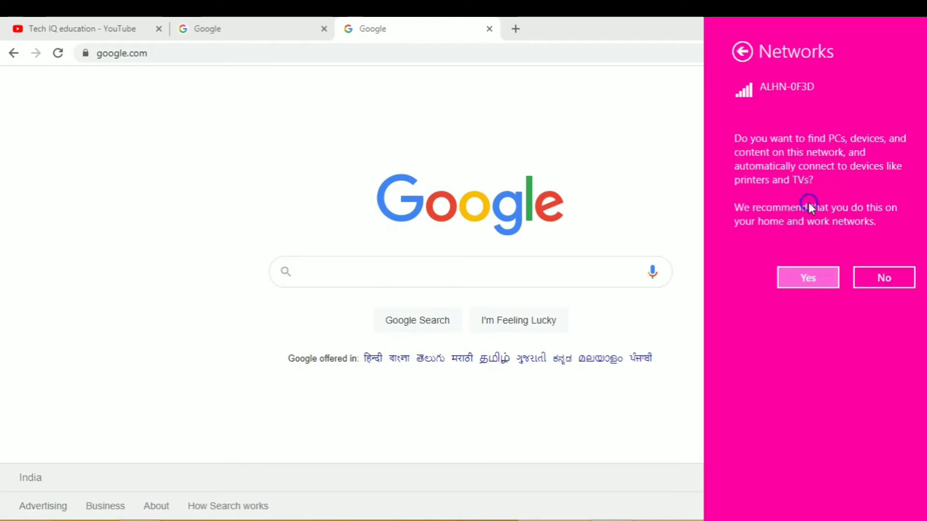
Allow finding devices on ALHN-0F3D, joining it as a private network.
click(807, 277)
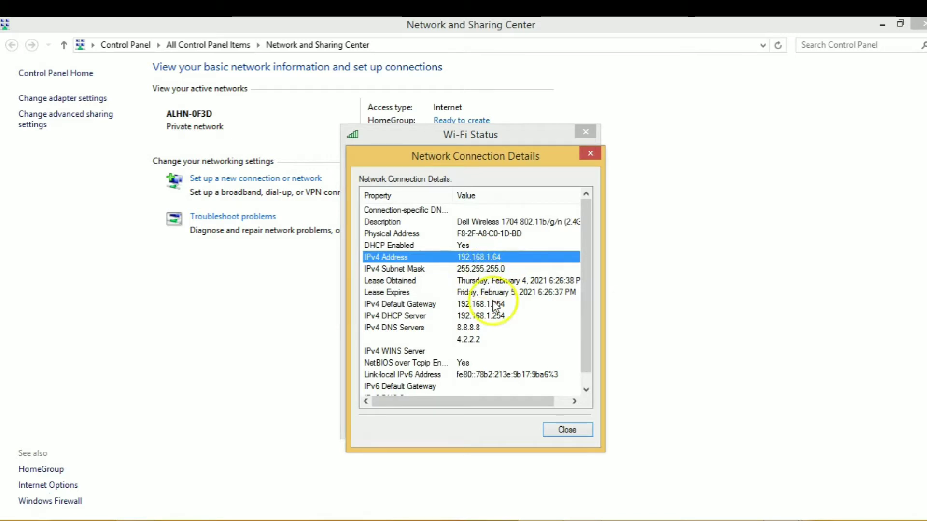
Close the Wi-Fi connection details and return to the browser.
click(400, 304)
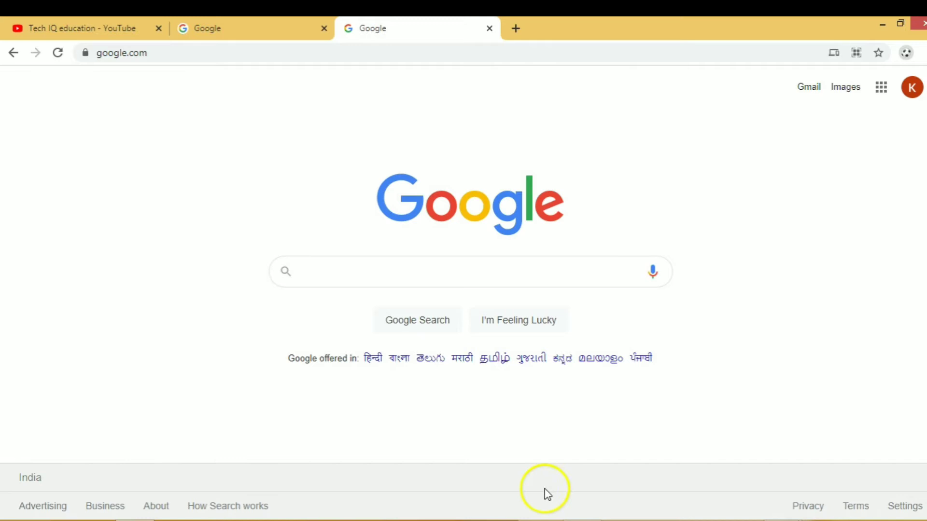
mouse_move(195, 111)
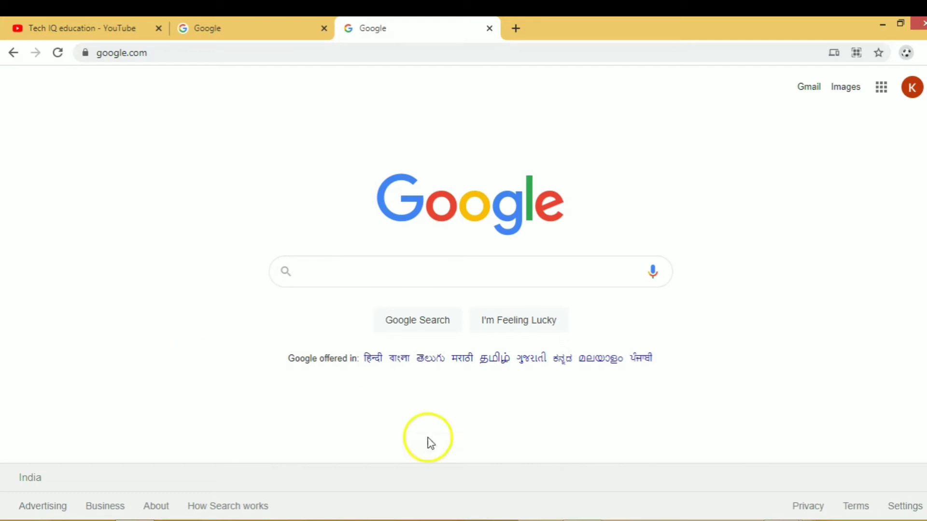
mouse_move(453, 427)
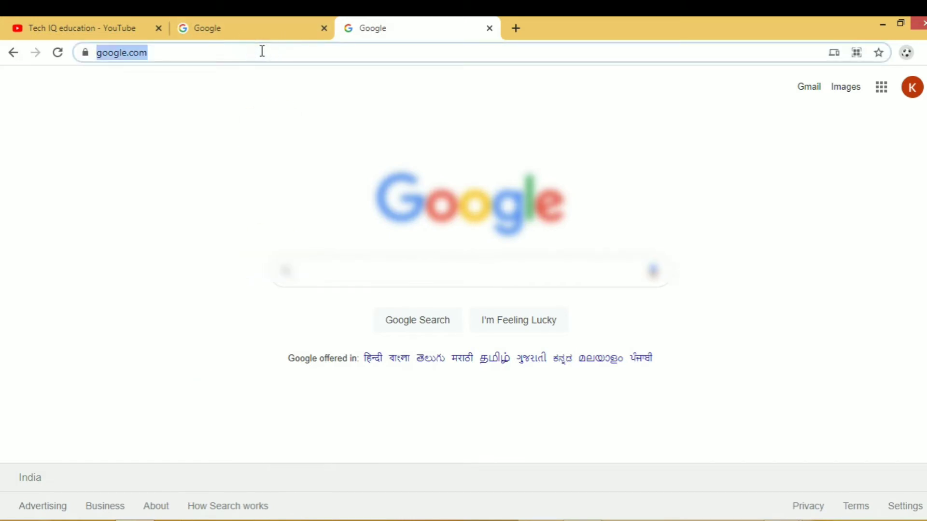
Load the router address 192.168.1.1, reaching the GPON Home Gateway login page.
text(192.168.1.1)
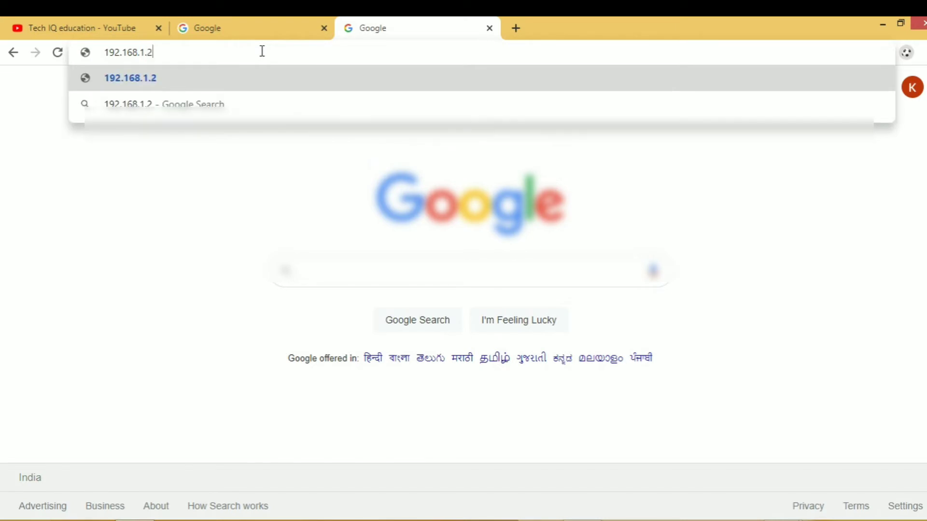
key(Enter)
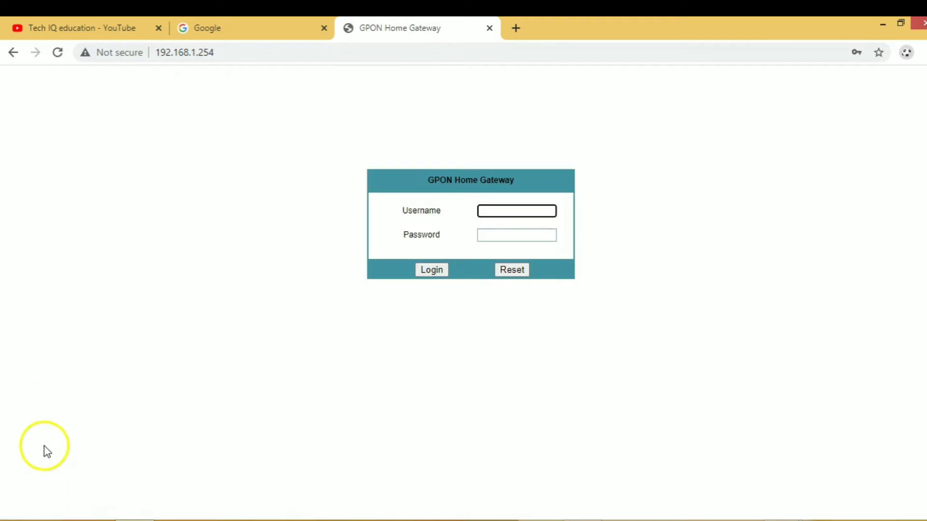
mouse_move(451, 205)
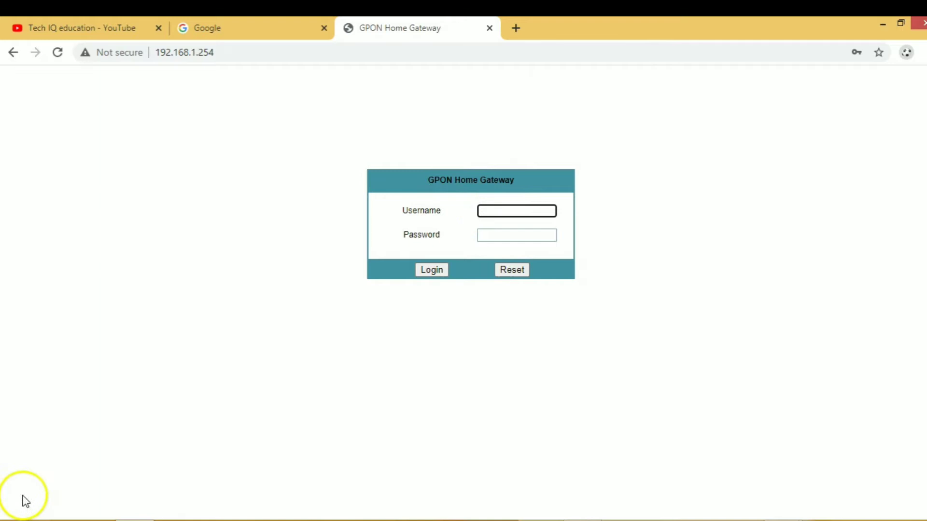
Fill the login form with username AdminGPON and its password, not yet submitted.
click(516, 210)
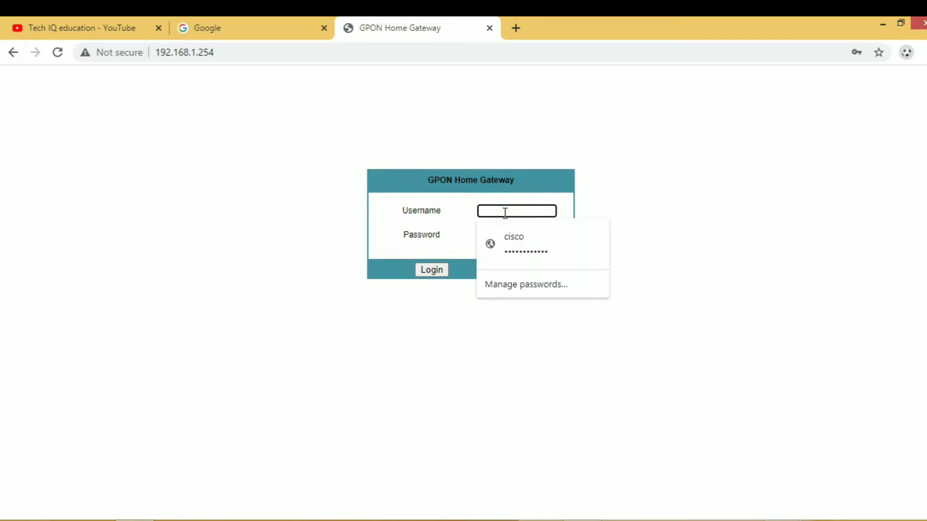
text(a)
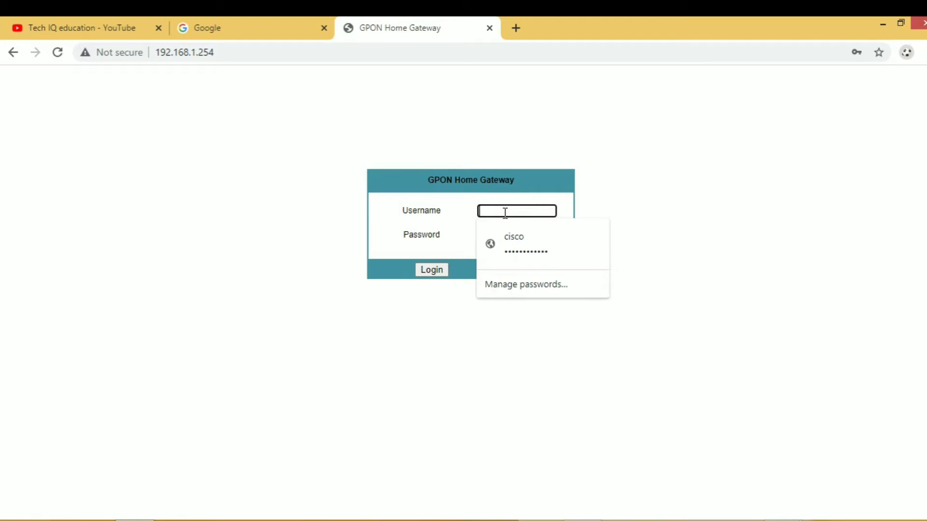
text(A)
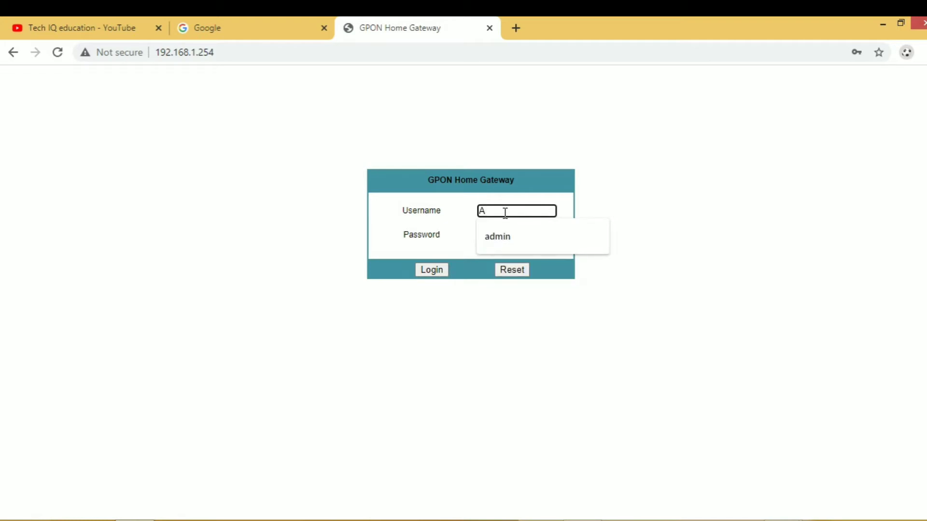
text(dmin)
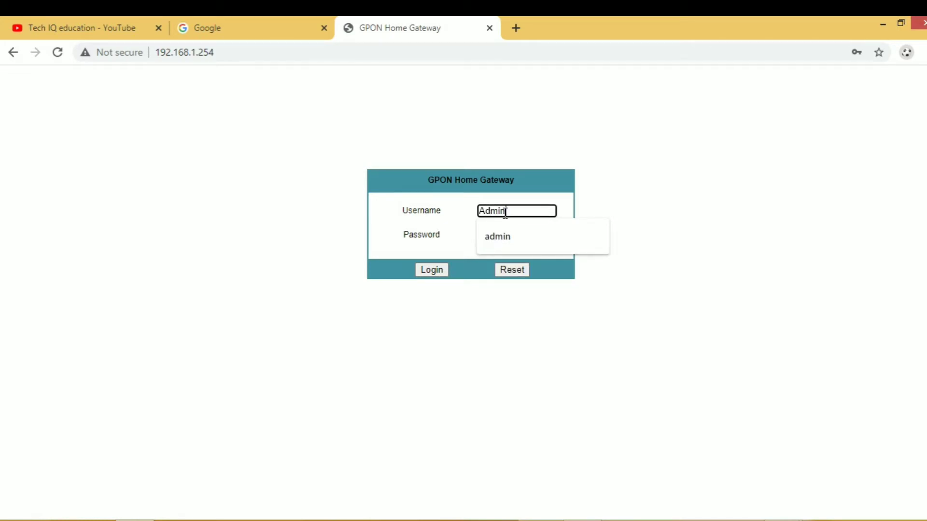
text(GO)
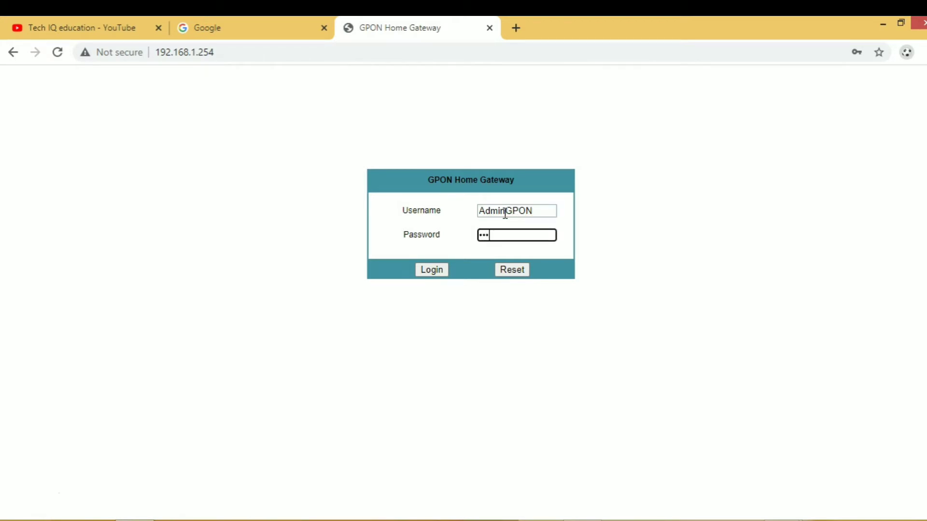
text(•)
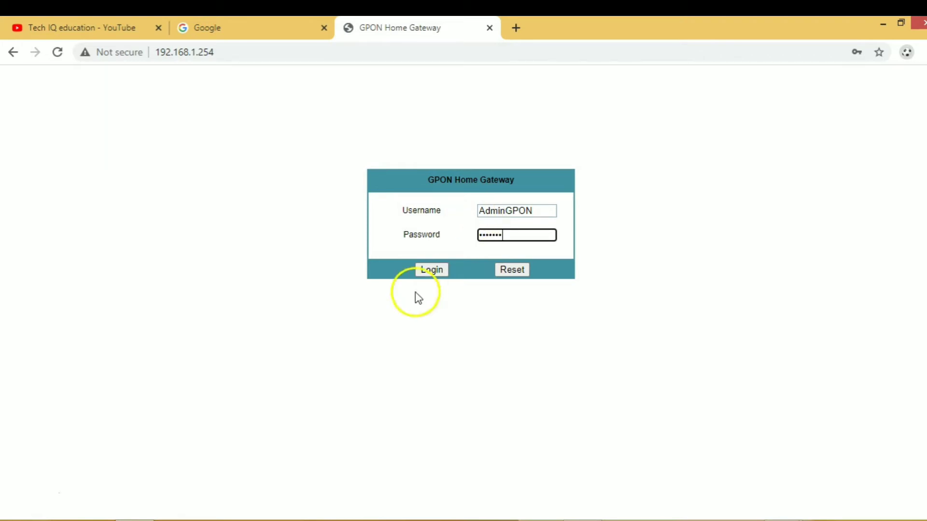
mouse_move(478, 174)
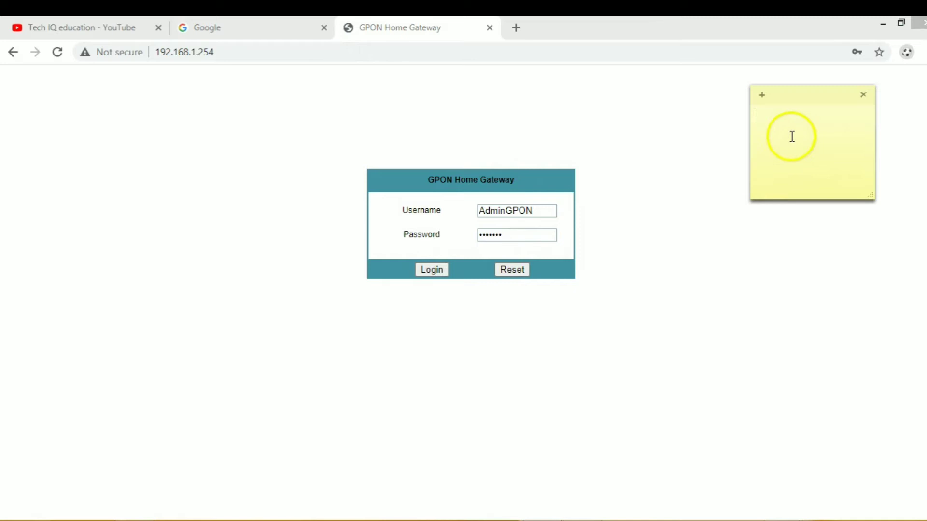
Write 'Username:AdminGPON' and 'Password:' with the password on the sticky note.
text(uSE)
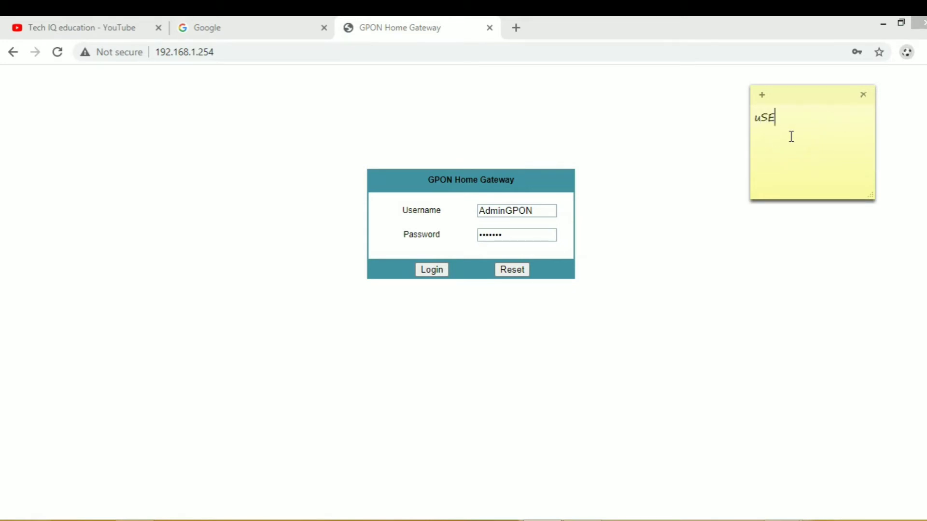
key(Backspace)
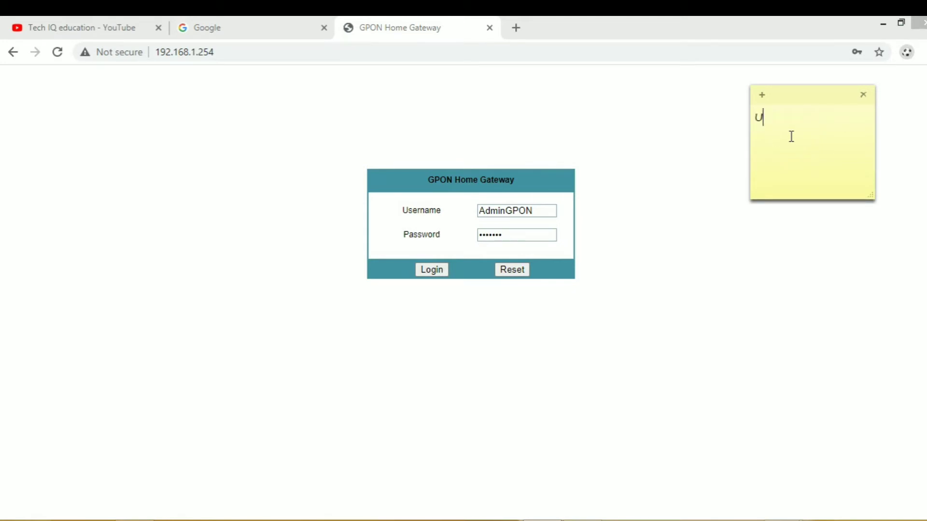
text(sername:)
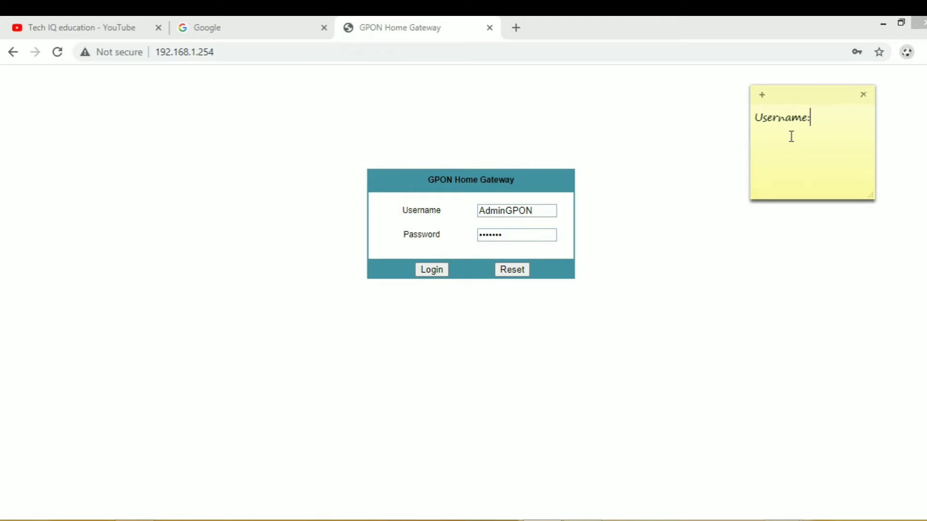
text(Password:)
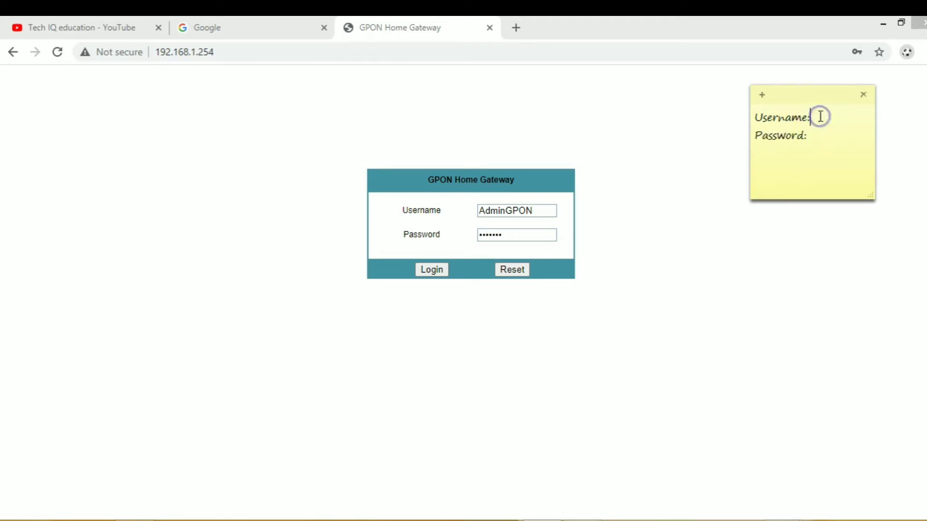
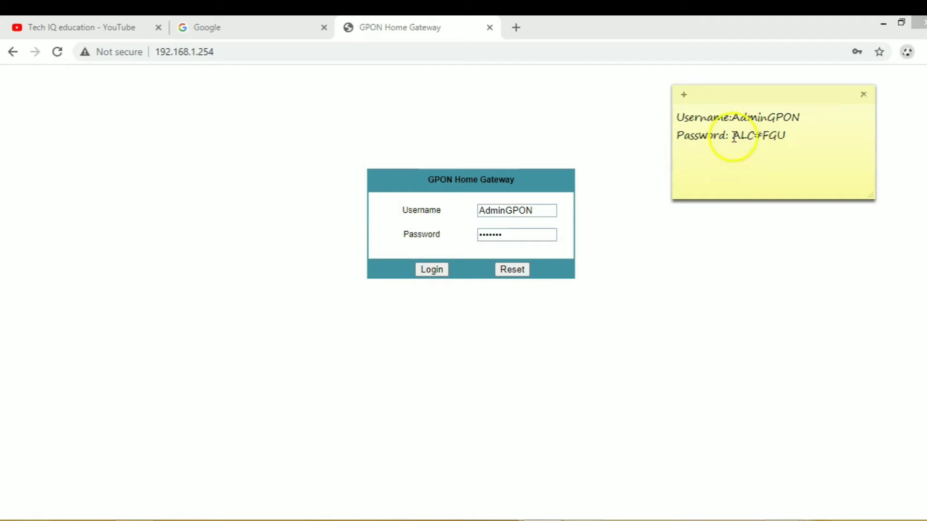
Log in to the router and switch the WAN connection type to PPPoE.
click(431, 270)
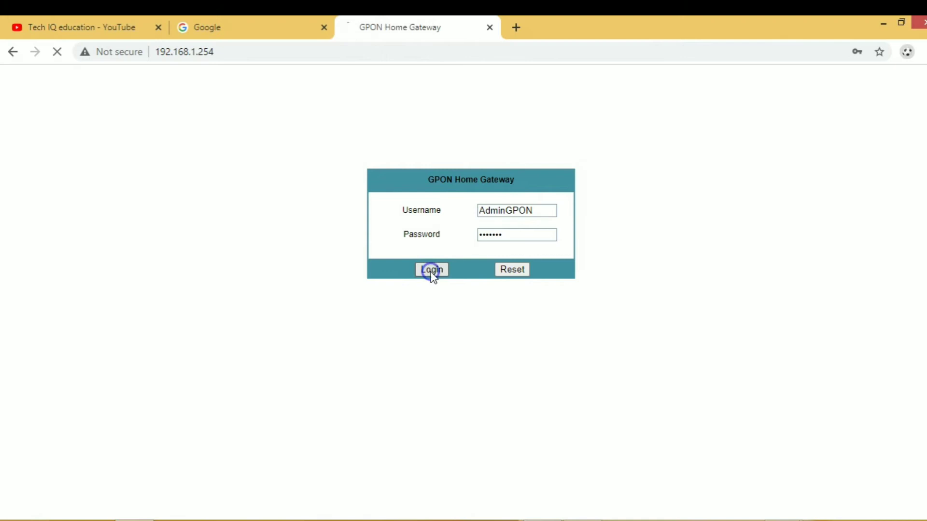
click(432, 269)
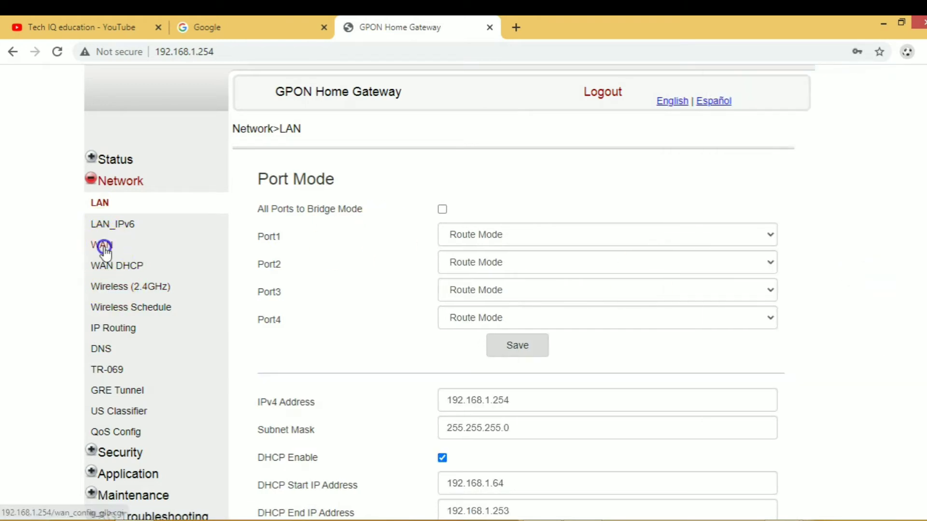
click(102, 246)
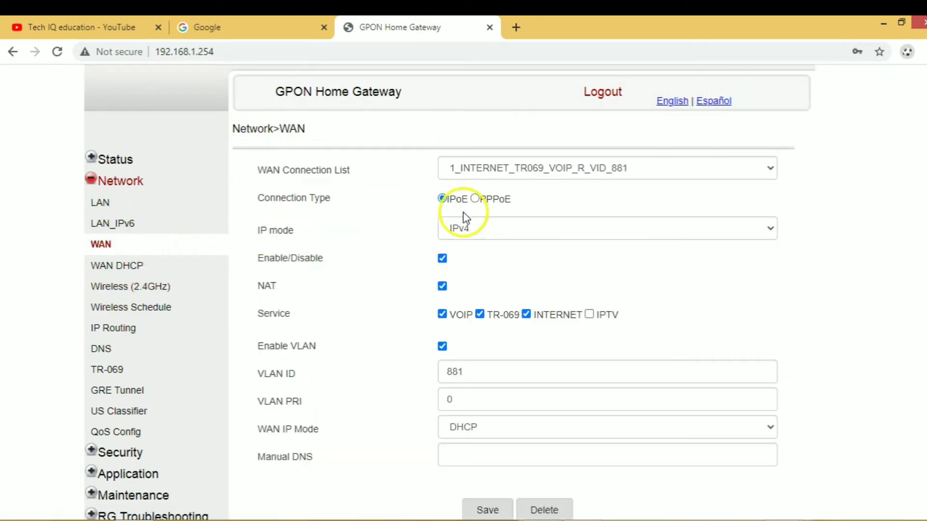
click(474, 198)
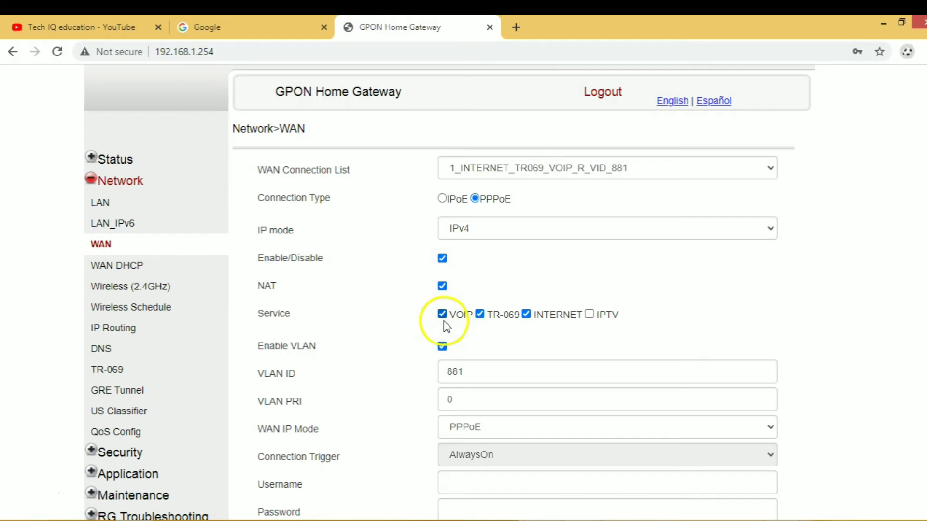
Leave only INTERNET service by disabling VOIP and TR-069, and set VLAN ID 851.
click(442, 313)
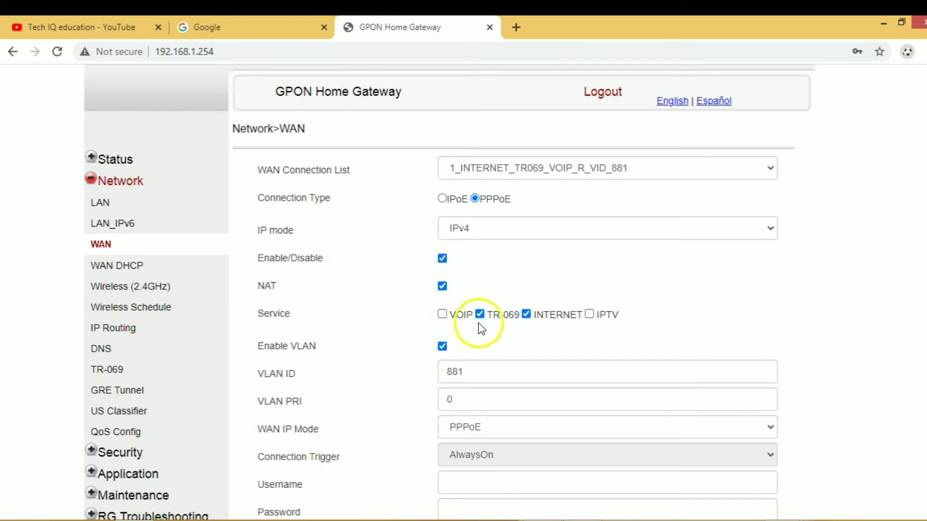
click(480, 314)
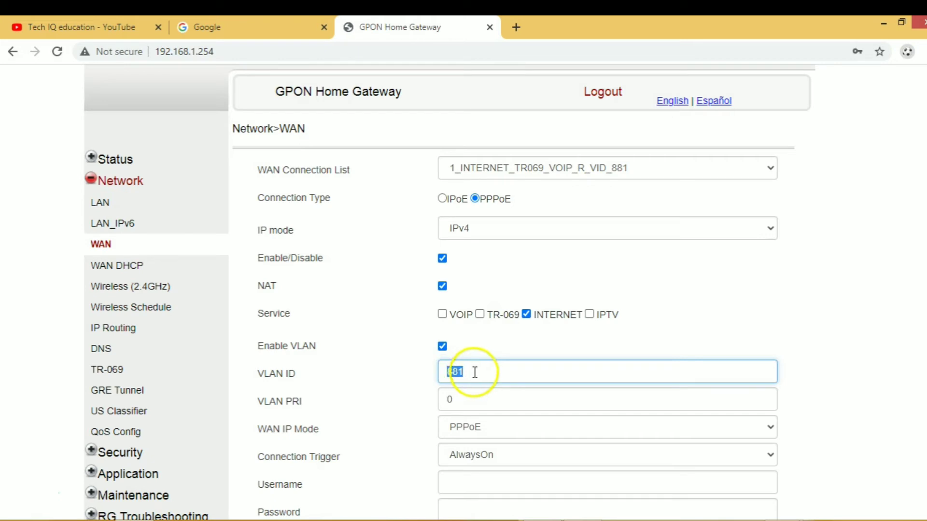
text(851)
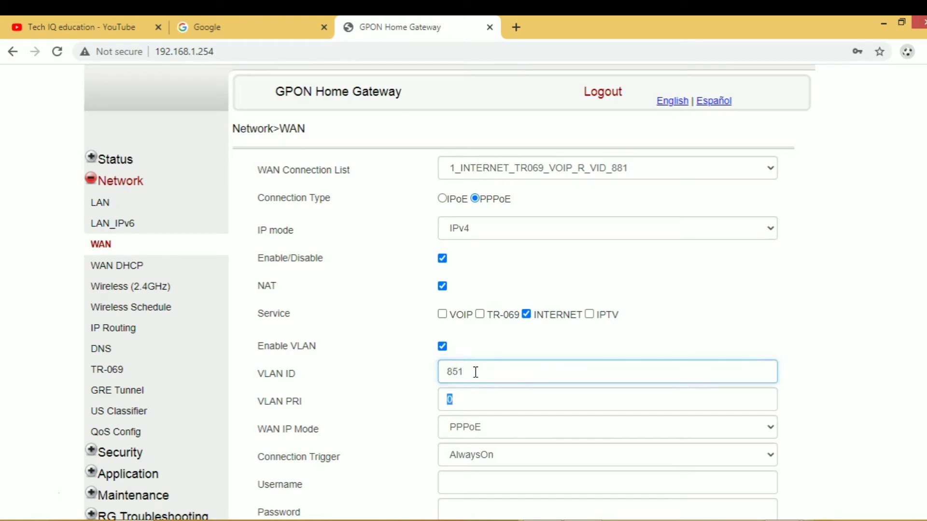
click(606, 482)
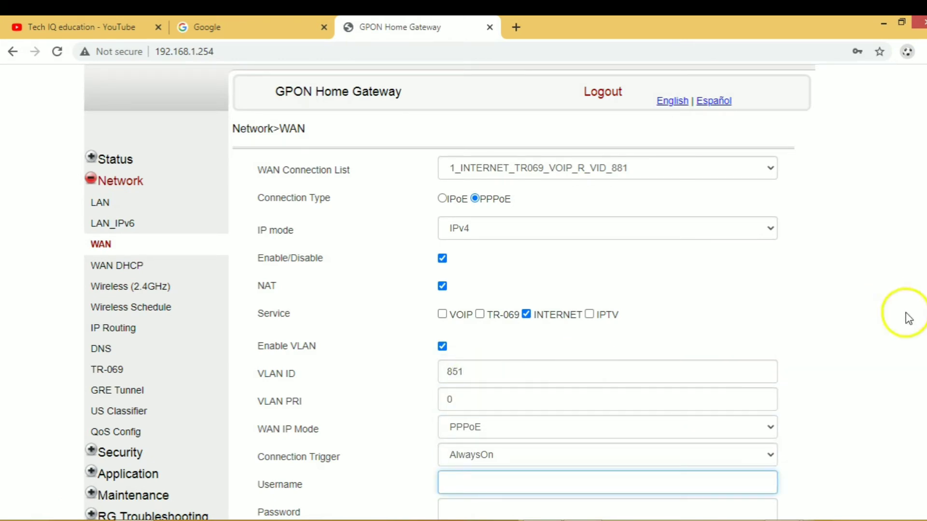
Enter PPPoE username demonoc and password, set manual DNS 8.8.8.8 and save the WAN connection.
scroll(down, 3)
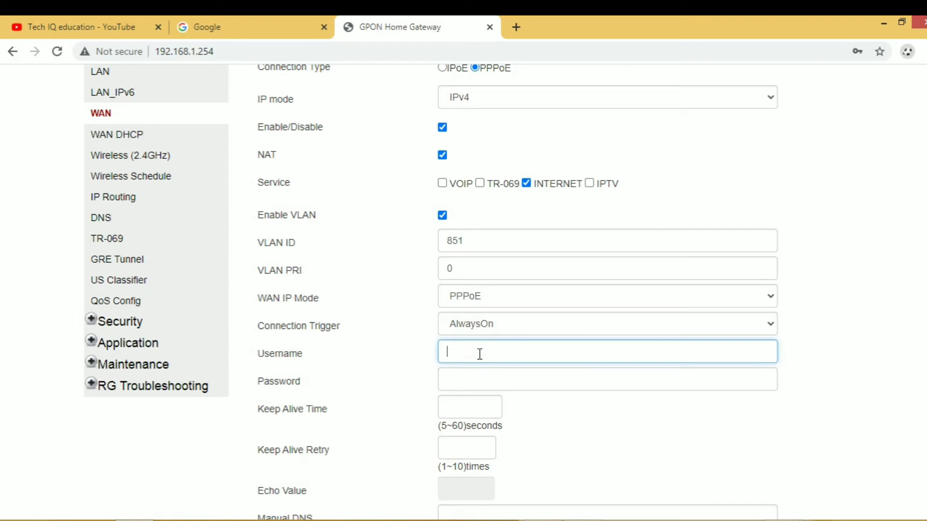
text(demonoc)
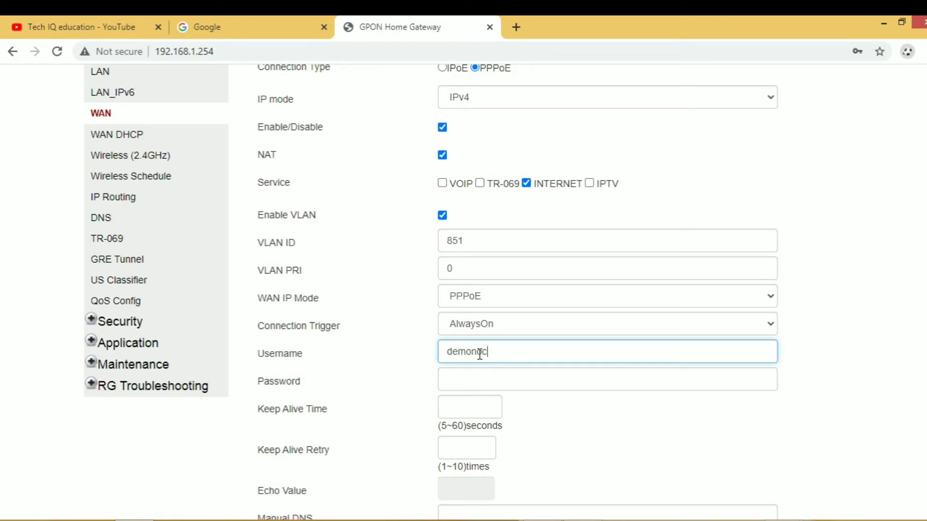
text(••)
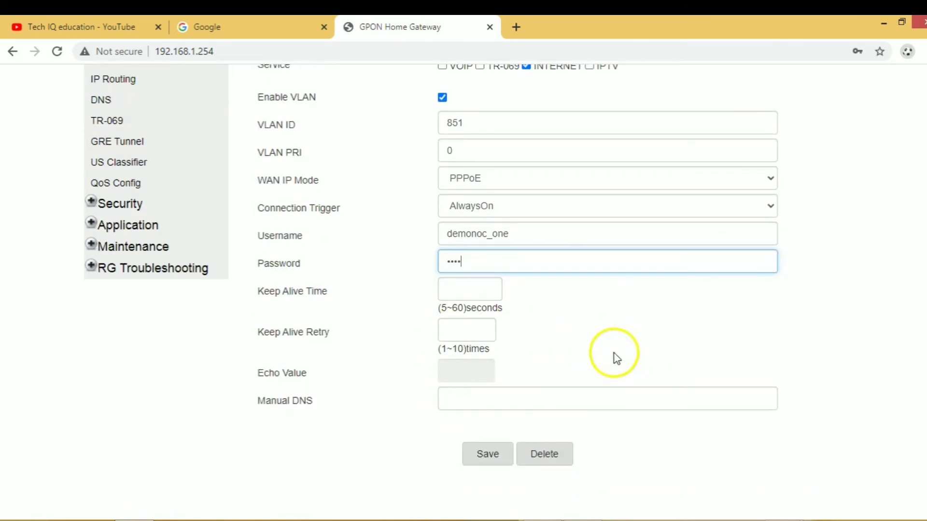
click(606, 399)
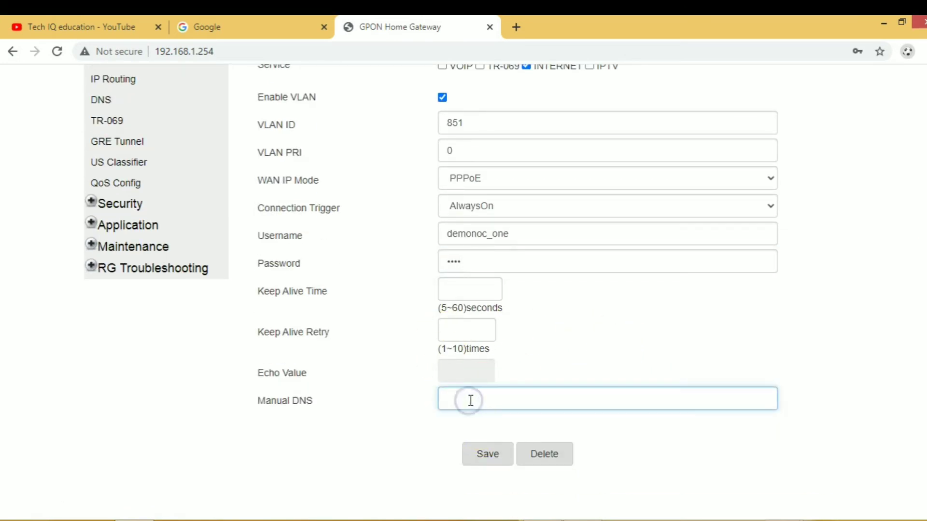
text(8.8.8.8)
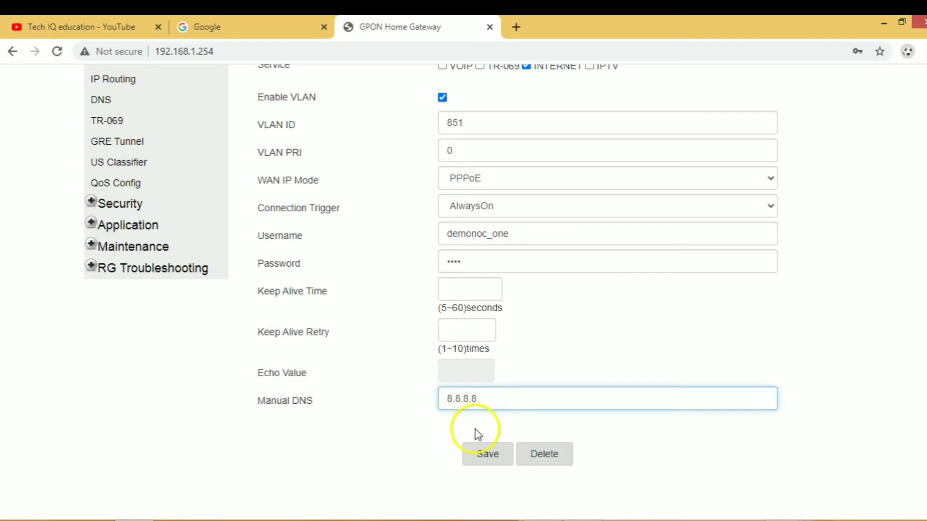
click(487, 454)
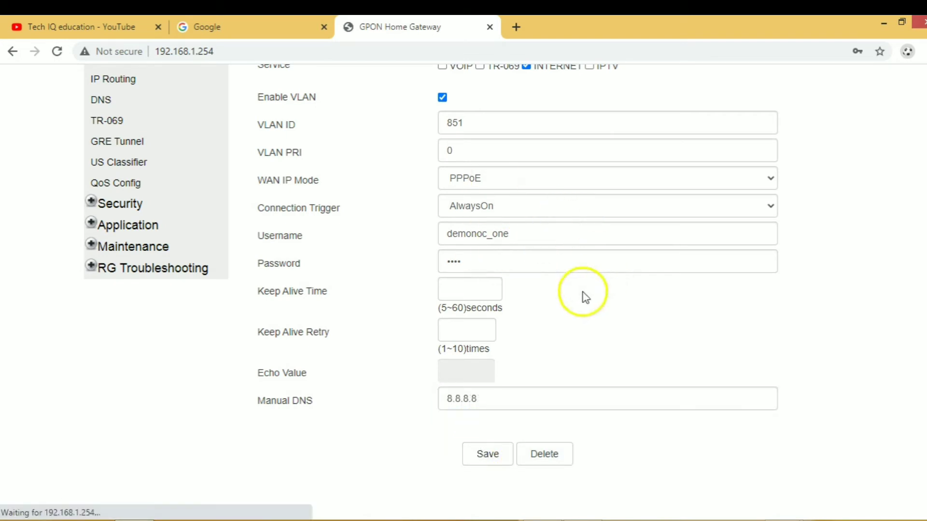
mouse_move(567, 226)
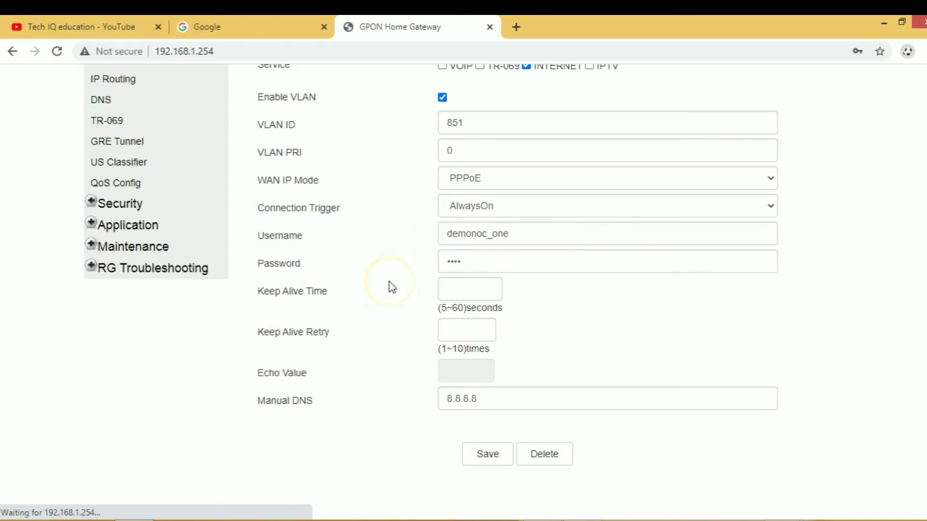
text(ping 8)
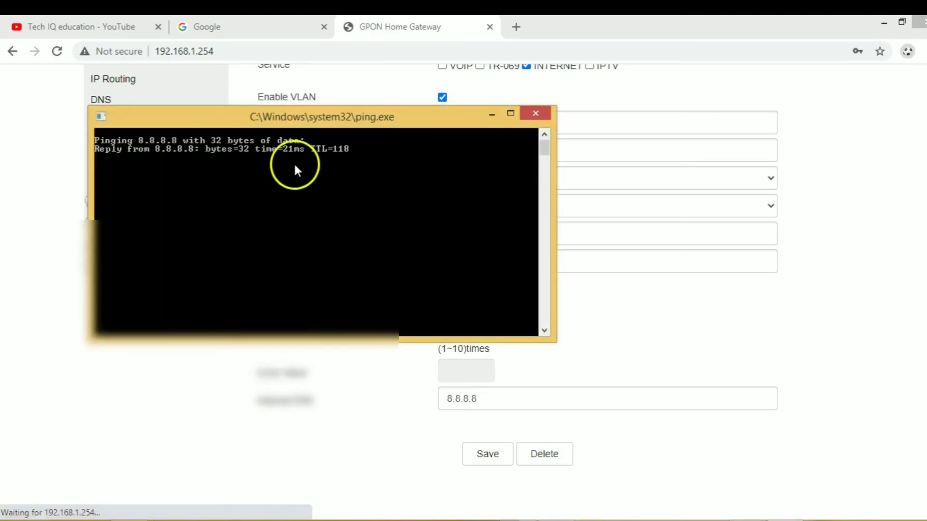
Review the ping 8.8.8.8 replies confirming the router's internet connection works.
drag(322, 116, 628, 175)
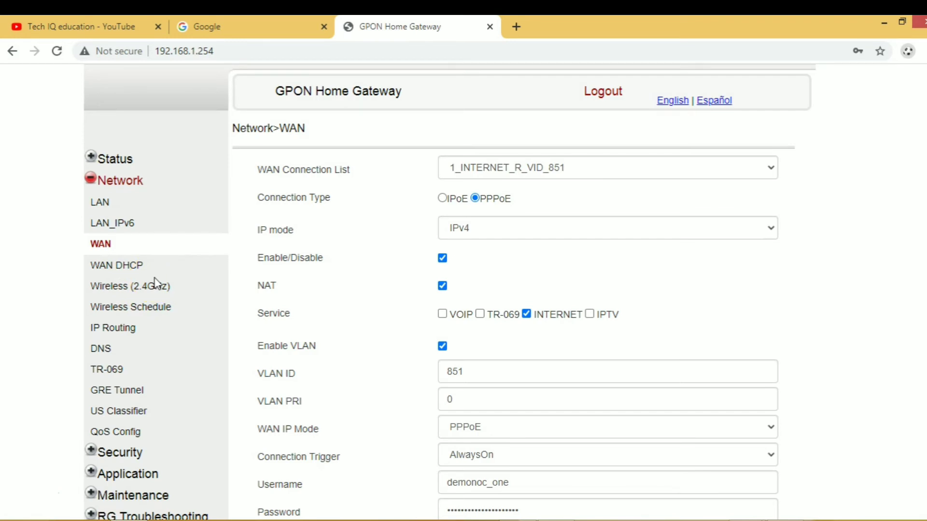
mouse_move(146, 261)
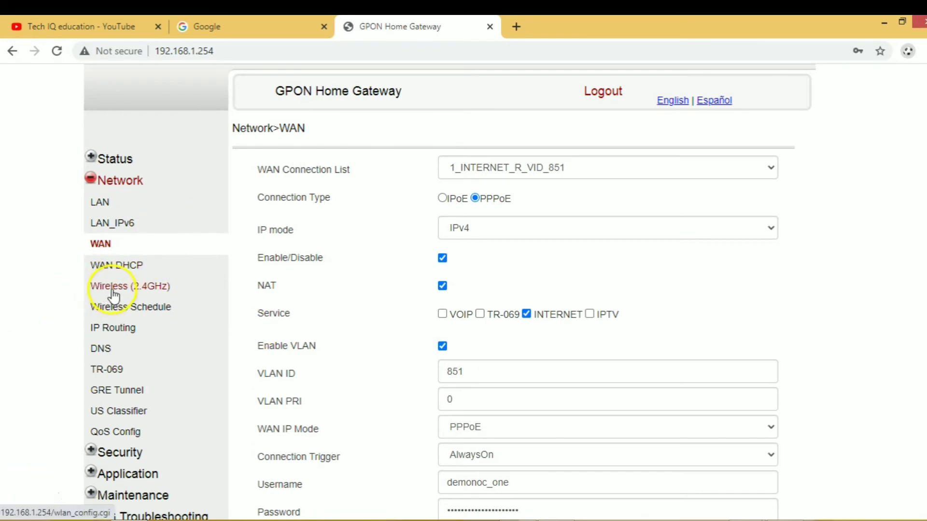
Show the Wireless (2.4GHz) settings where SSID1 ALHN-0F3D is enabled.
click(130, 286)
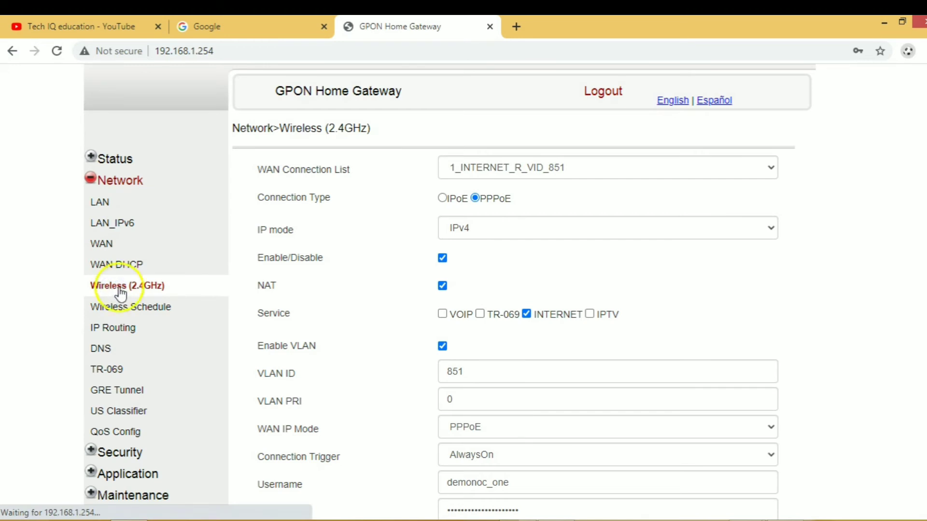
click(127, 285)
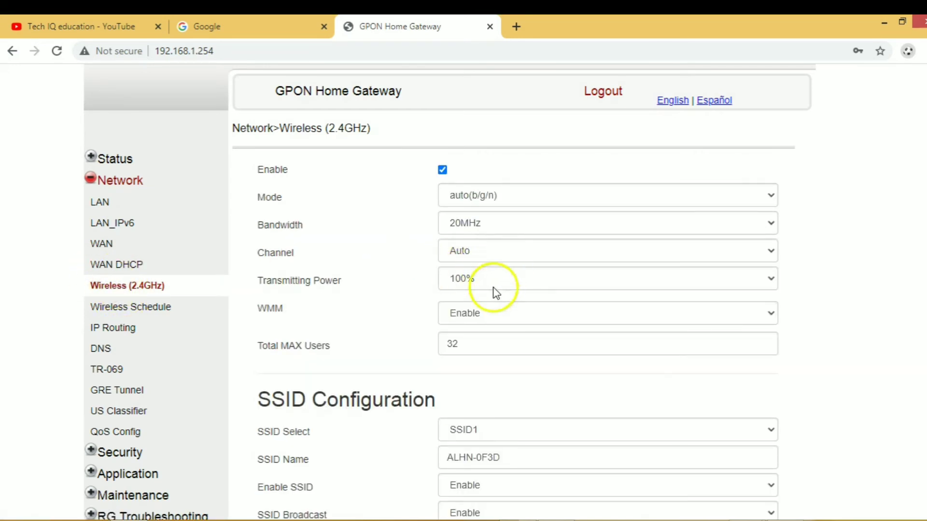
Replace the SSID name ALHN-0F3D with Education.
scroll(down, 3)
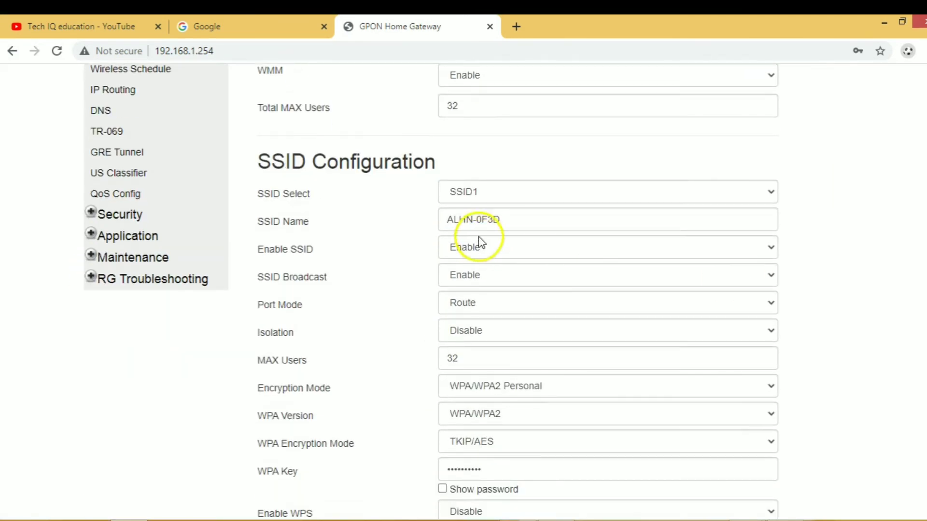
click(607, 220)
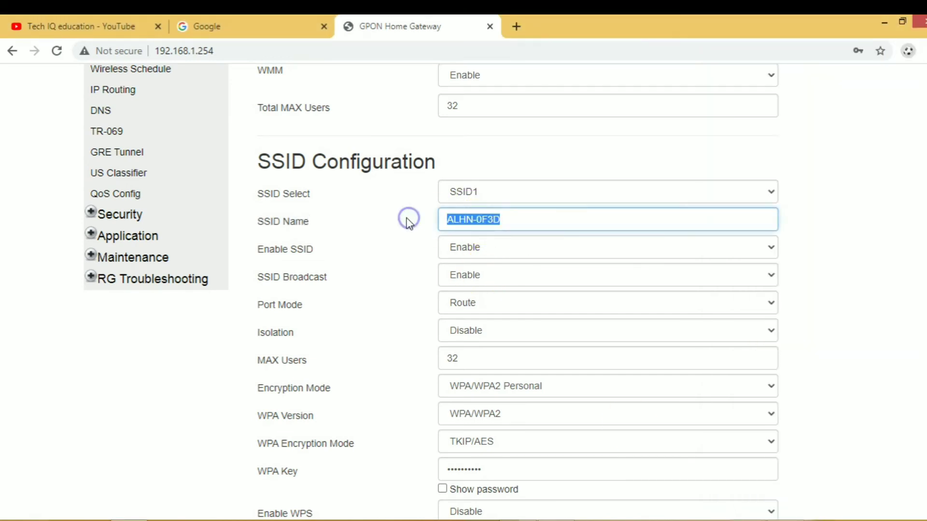
text(Education)
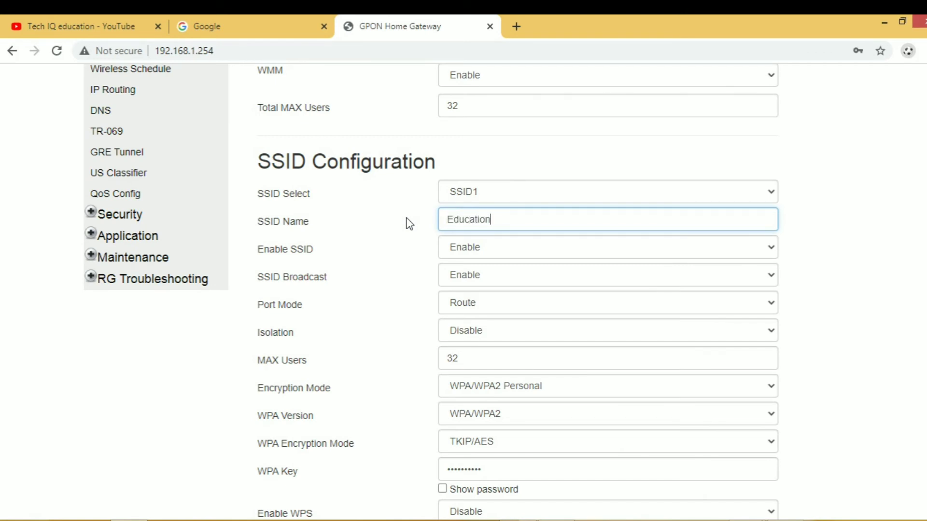
scroll(down, 3)
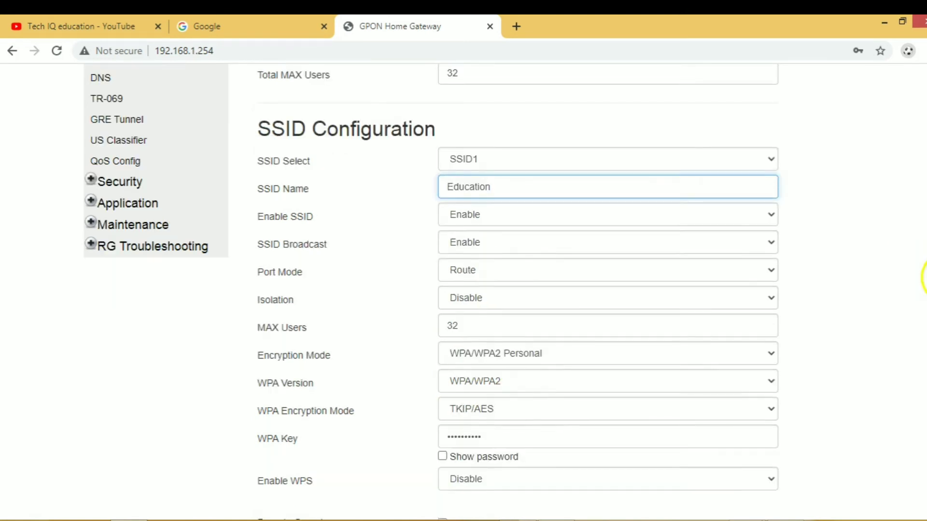
click(442, 357)
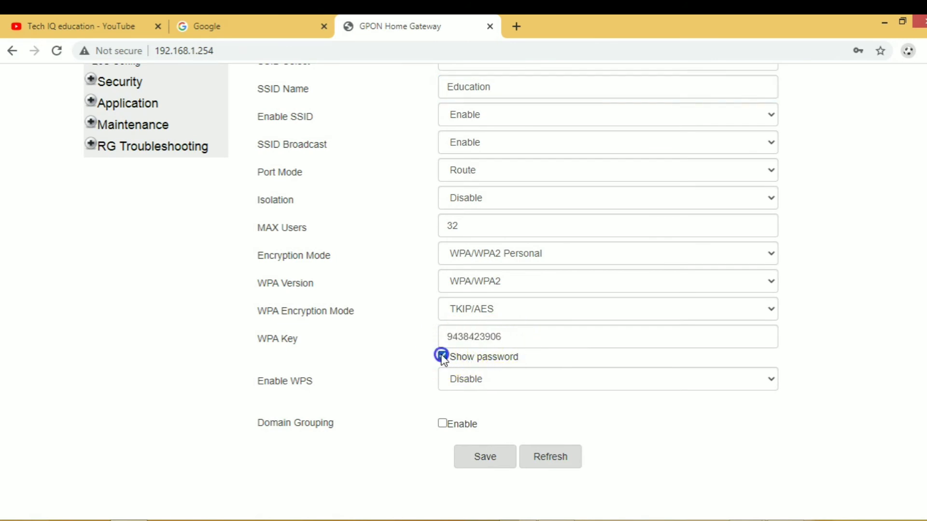
click(442, 356)
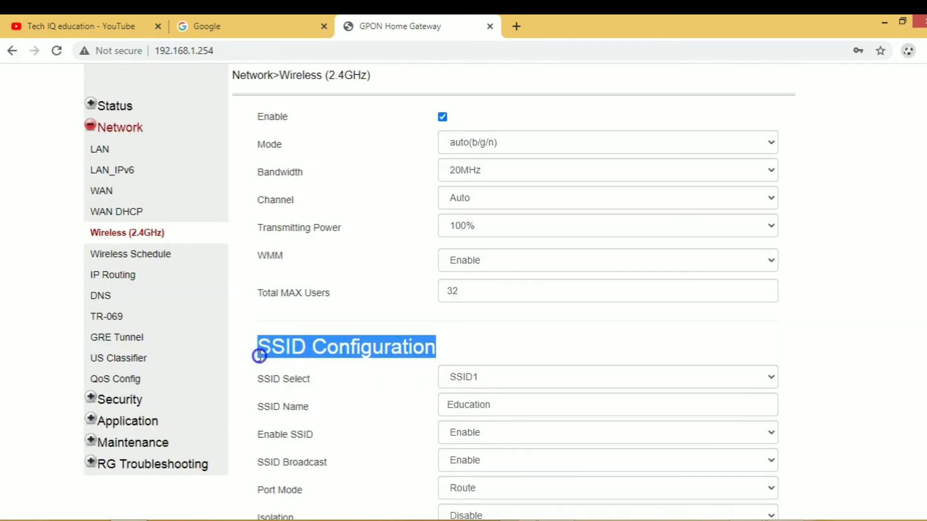
scroll(down, 3)
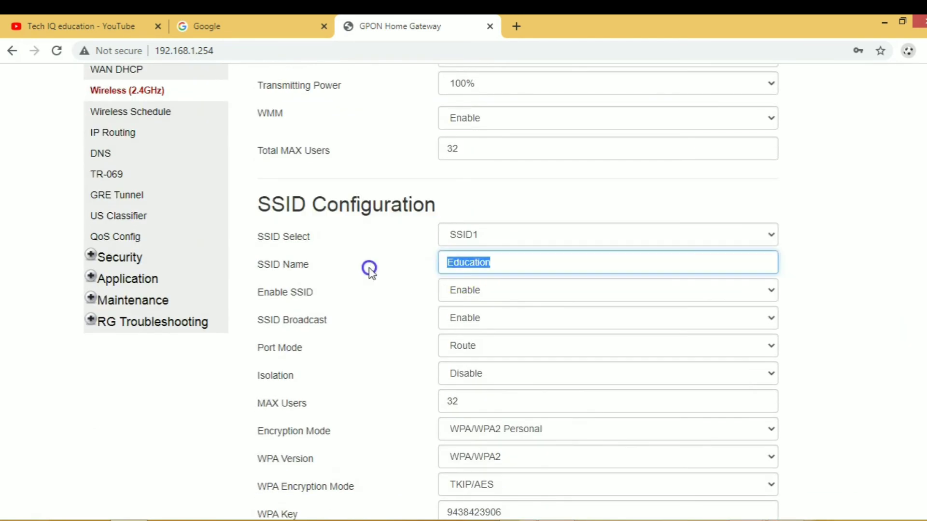
scroll(down, 3)
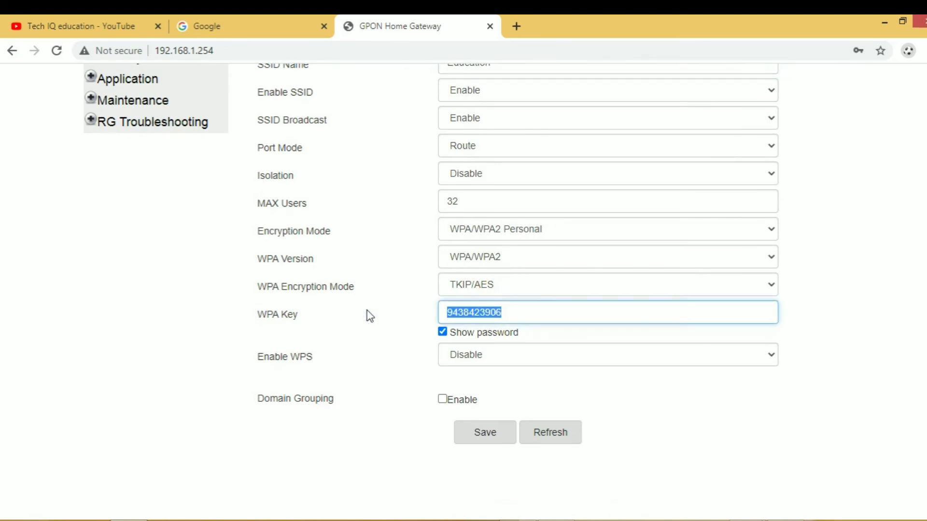
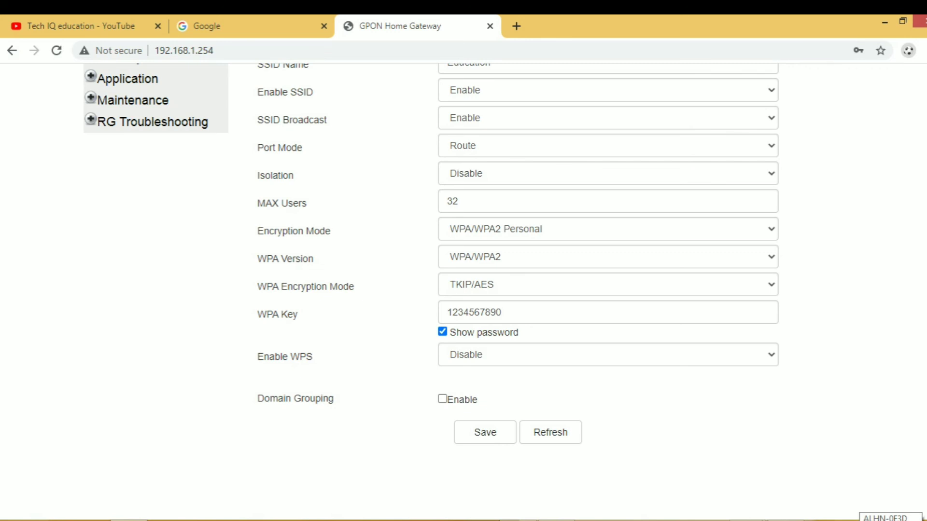
click(911, 513)
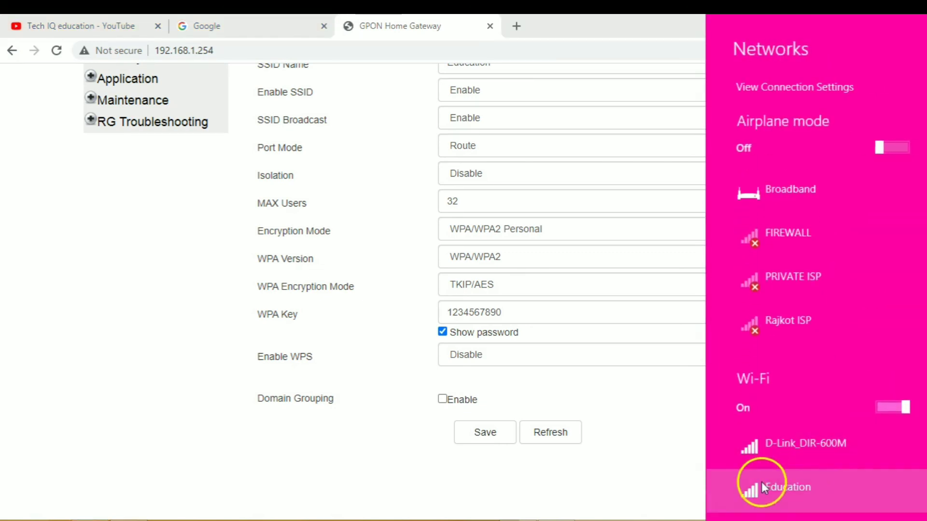
Join the Education network with its new key, answer the device discovery prompt, and subscribe to Tech IQ education.
click(795, 487)
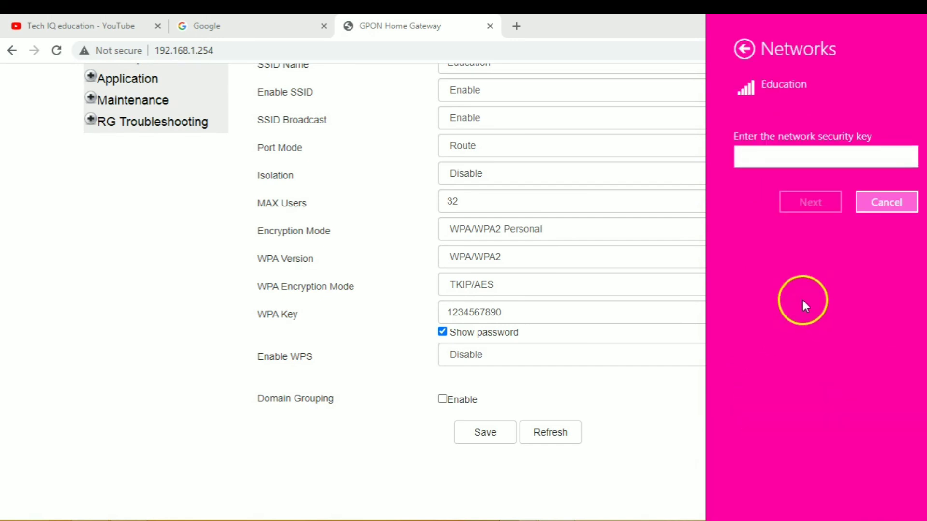
click(826, 156)
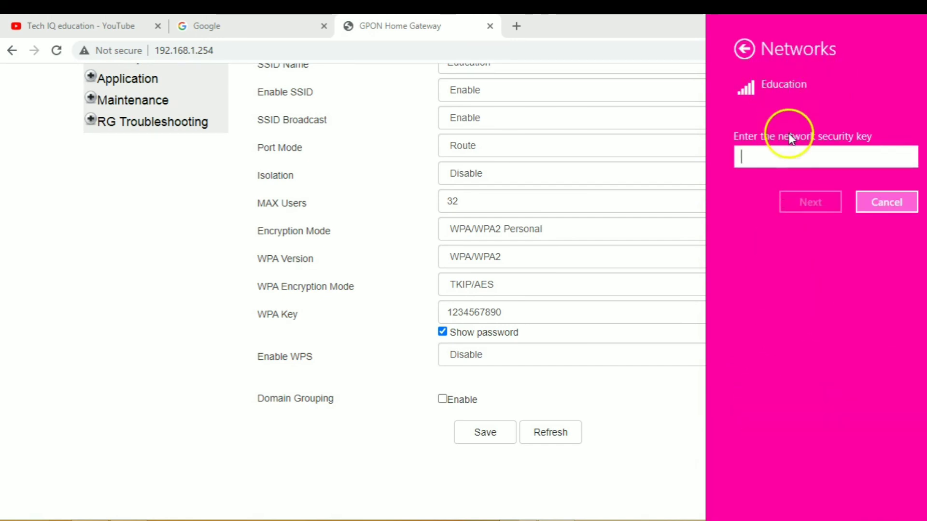
click(809, 202)
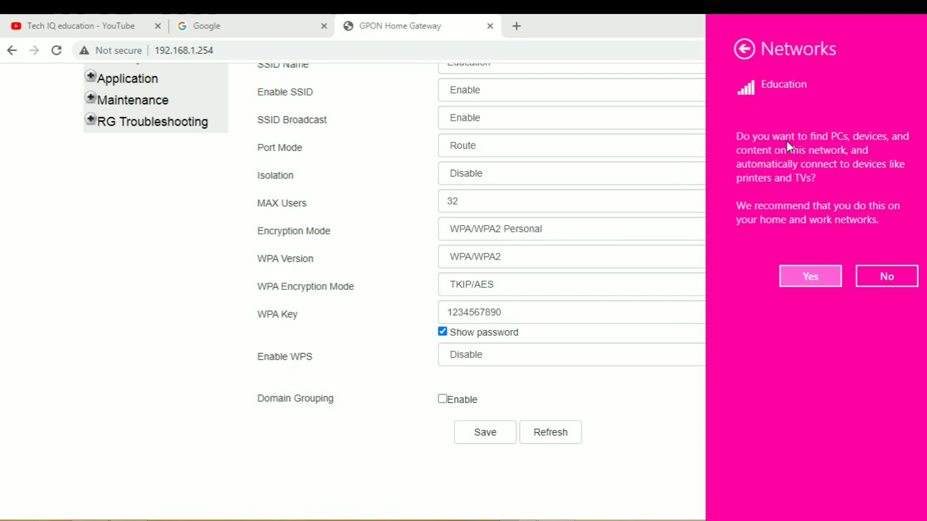
click(809, 276)
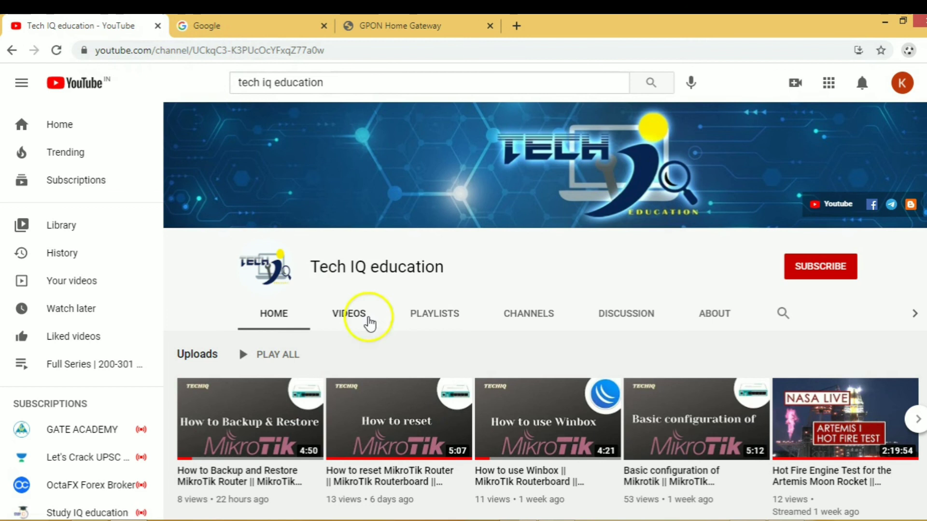
click(819, 266)
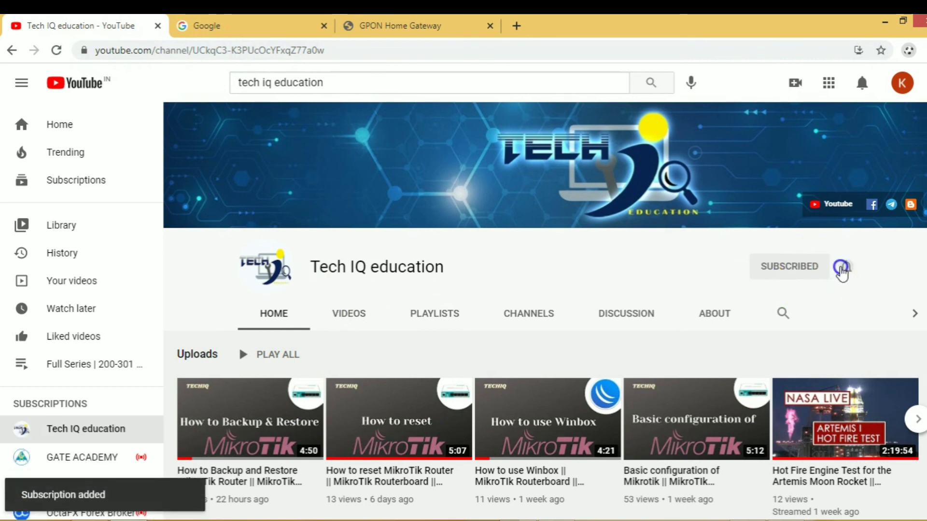